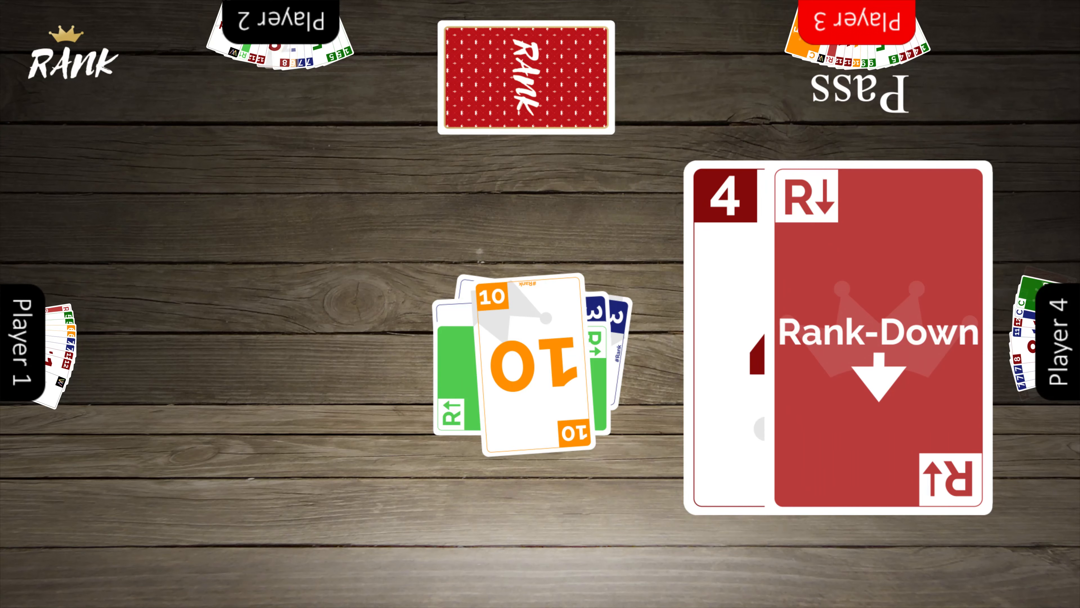
# - Play the red Rank-Down 4 onto the centre pile, covering the orange 10
pyautogui.click(834, 331)
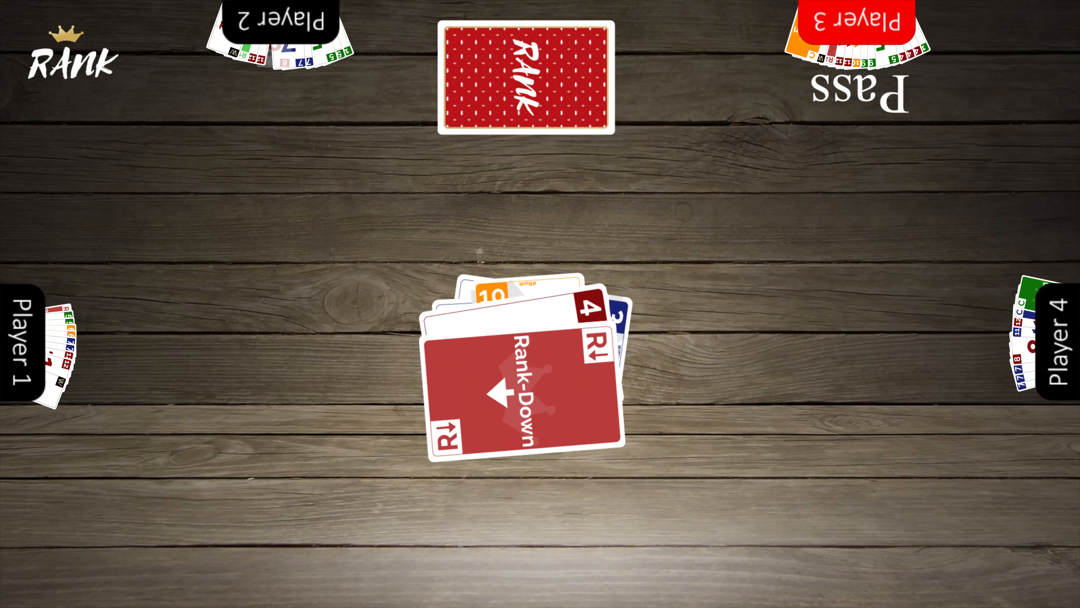